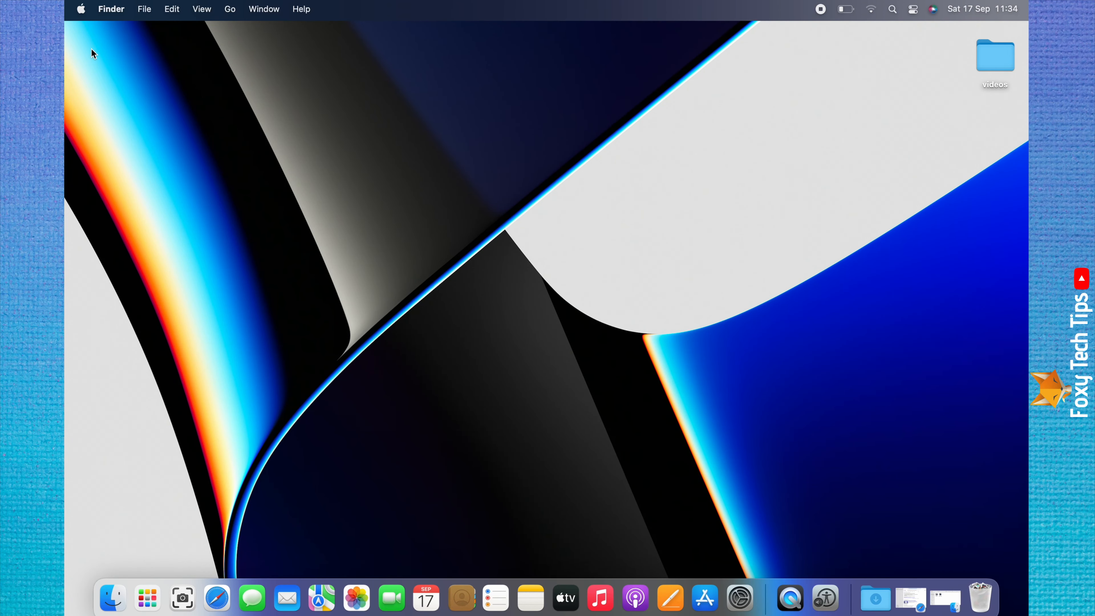
mouse_move(91, 10)
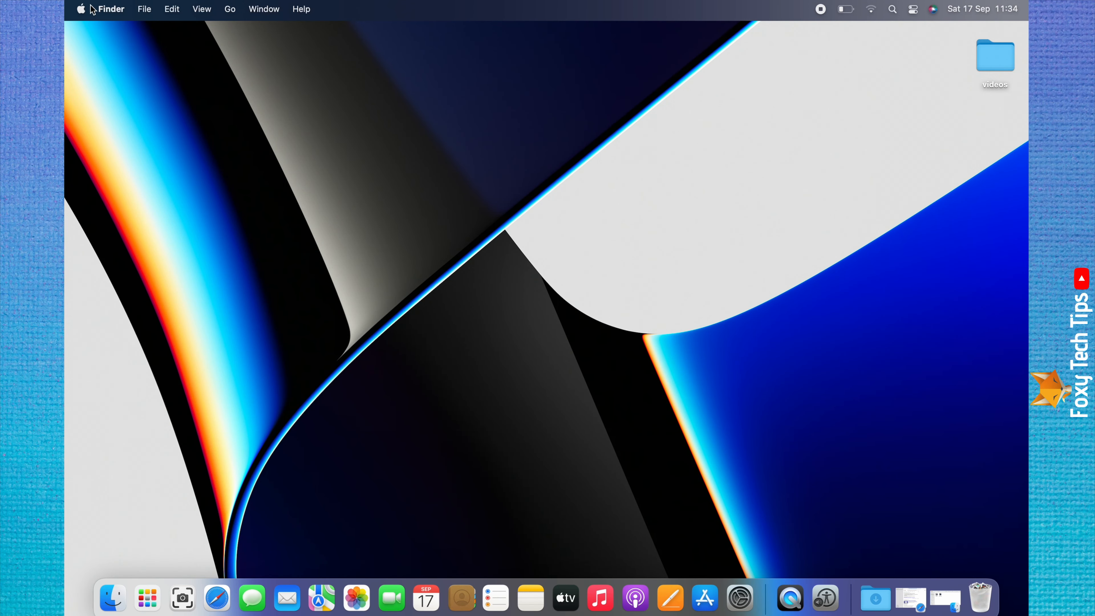
Launch System Preferences from the Apple menu.
left_click(80, 9)
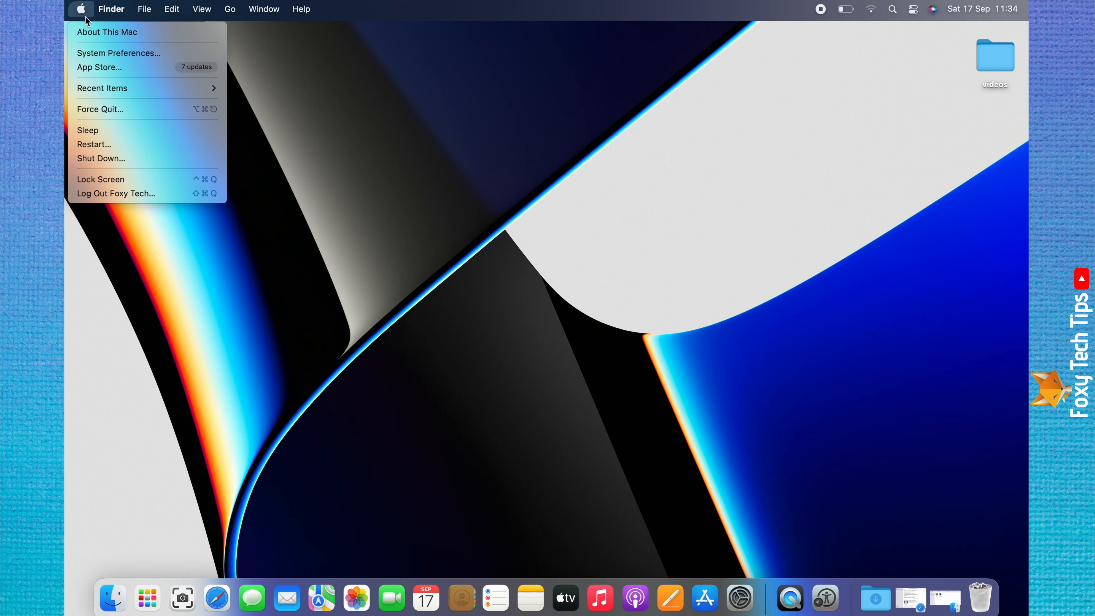
mouse_move(118, 53)
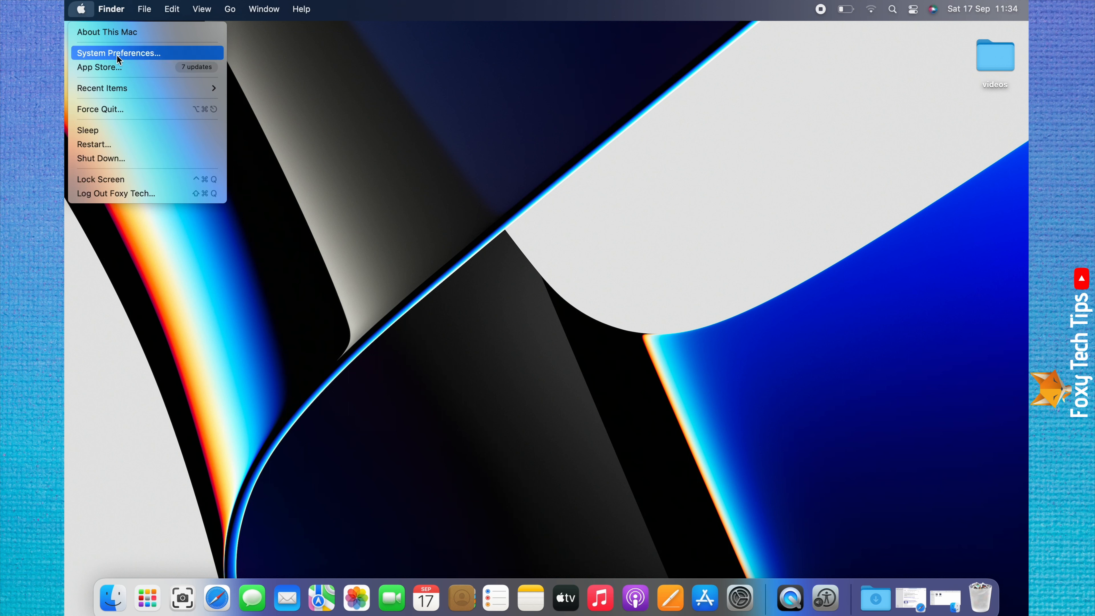
mouse_move(143, 61)
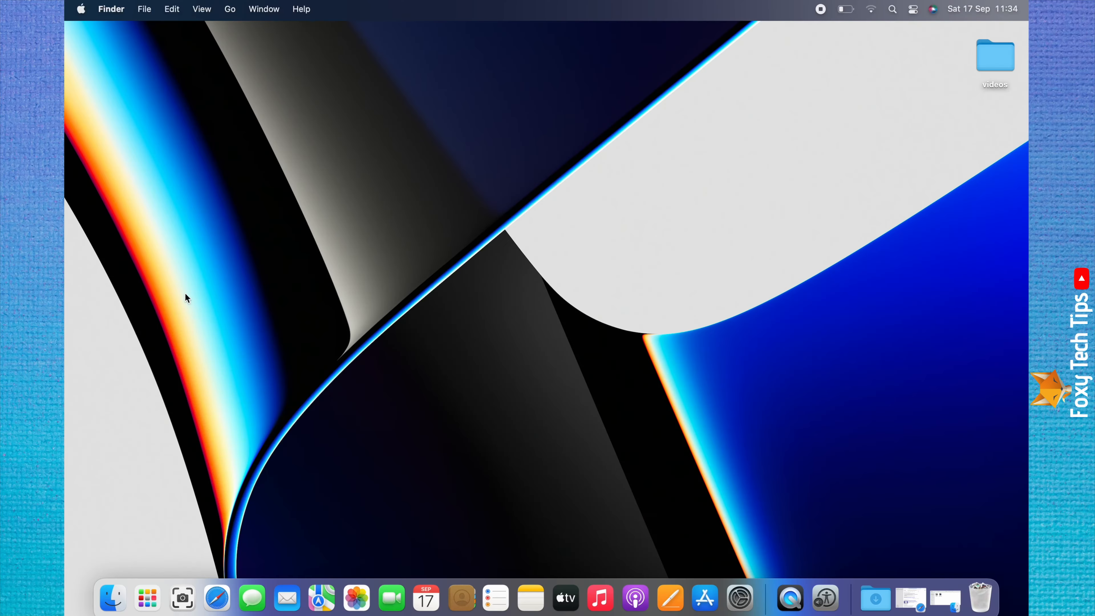
mouse_move(81, 16)
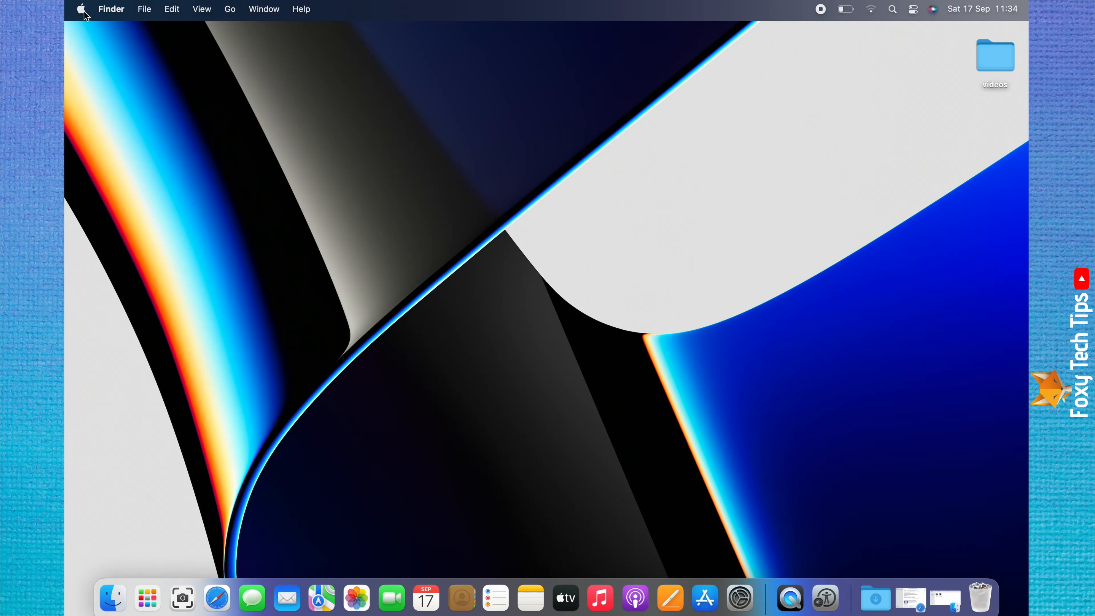
left_click(80, 9)
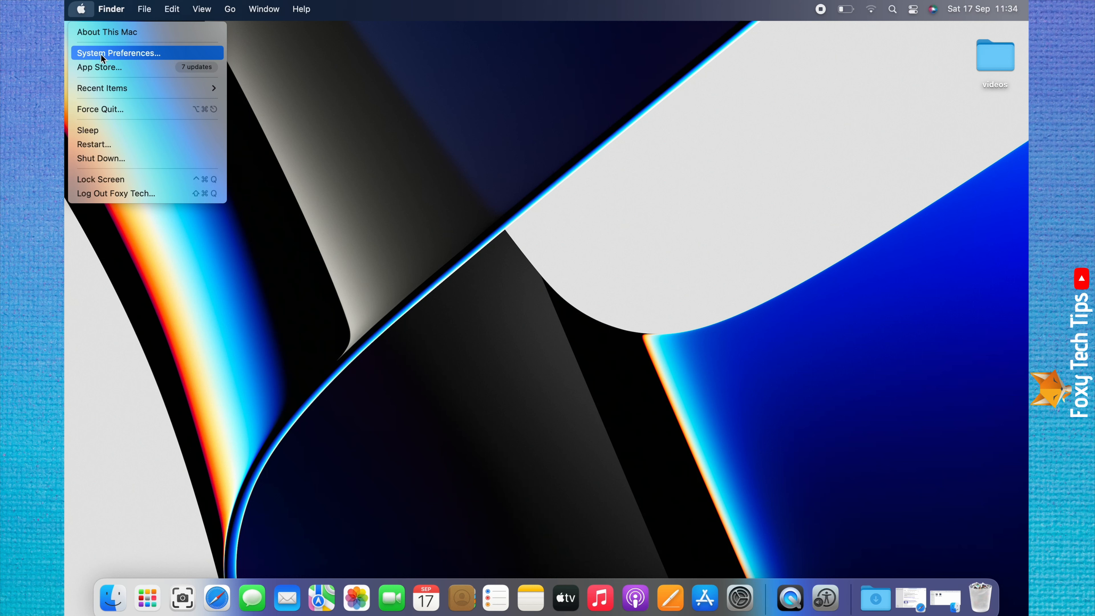
mouse_move(96, 55)
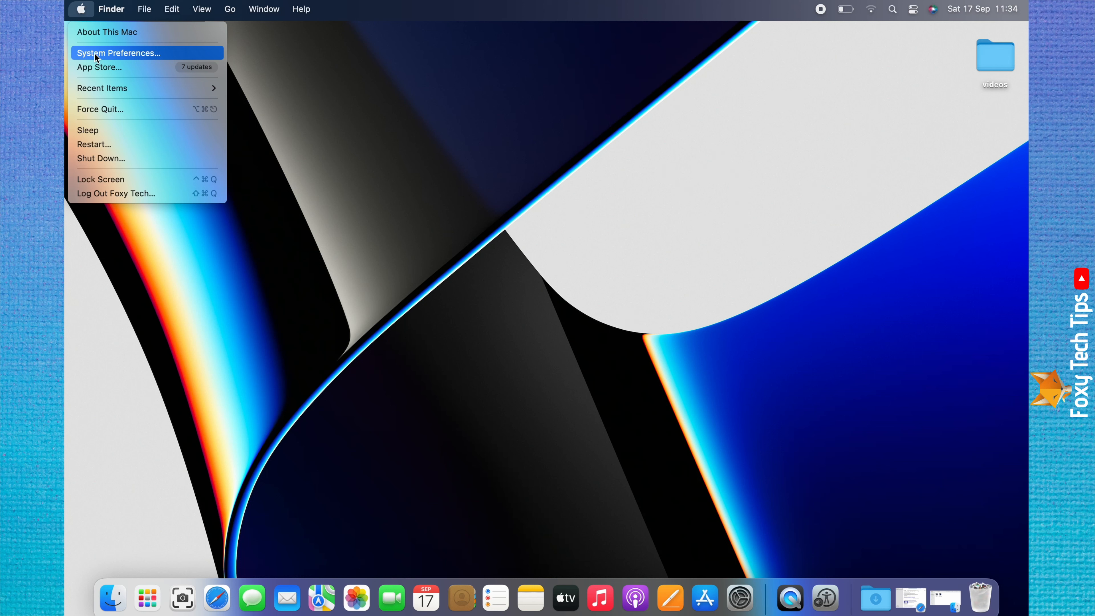
left_click(119, 52)
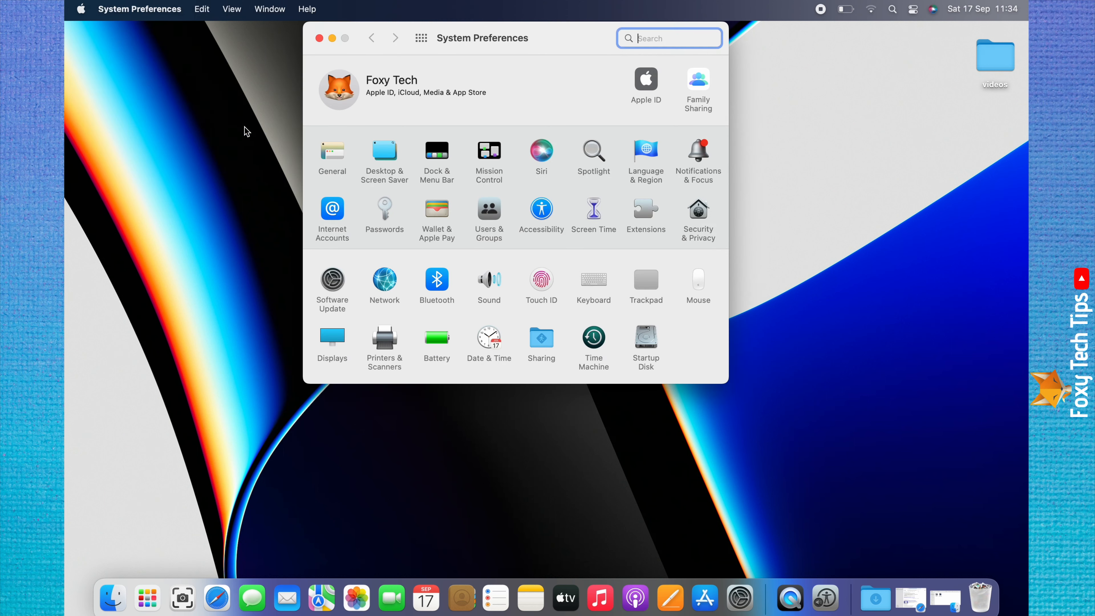
mouse_move(663, 222)
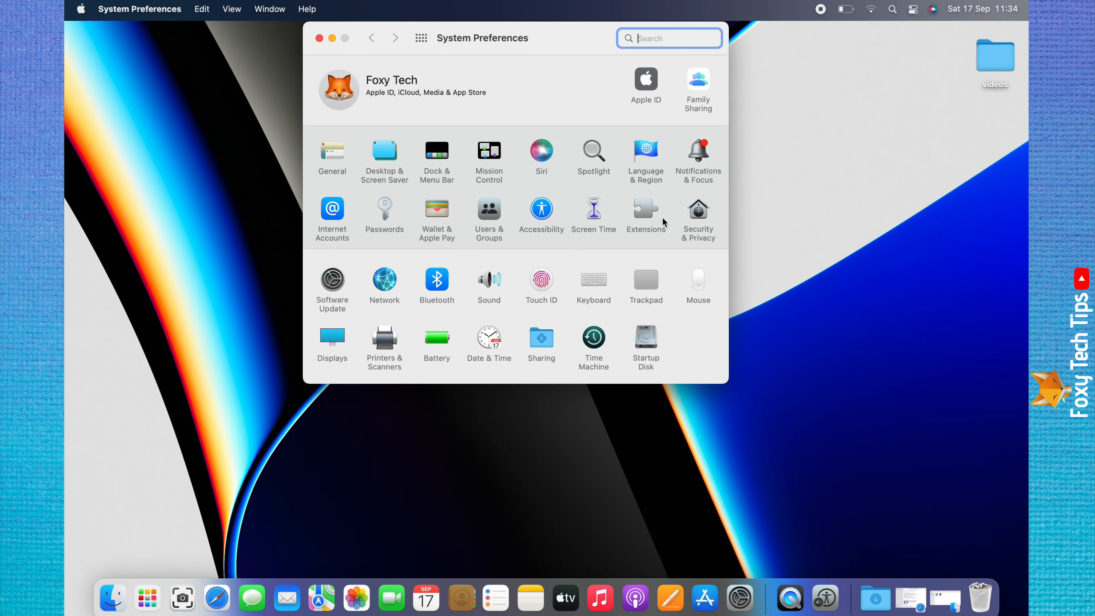
mouse_move(709, 249)
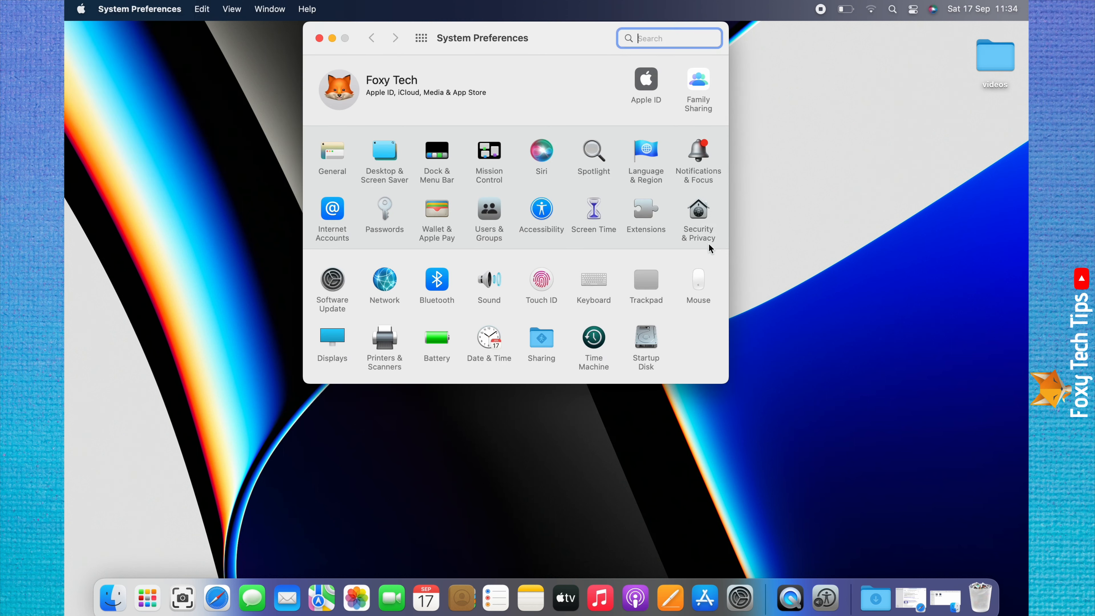
Go into the Security & Privacy pane.
left_click(697, 209)
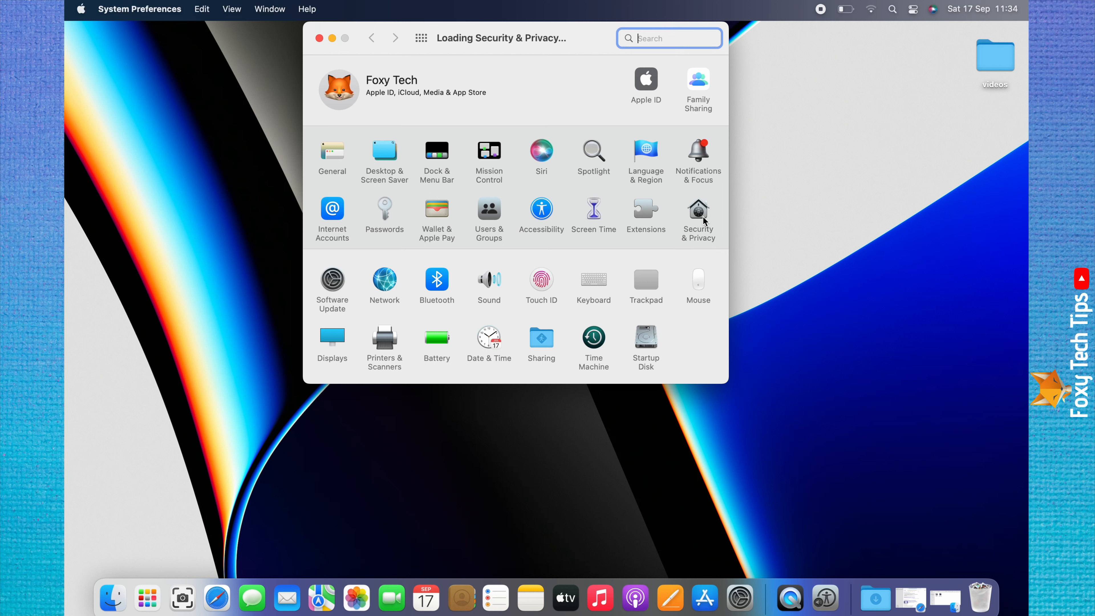
left_click(697, 209)
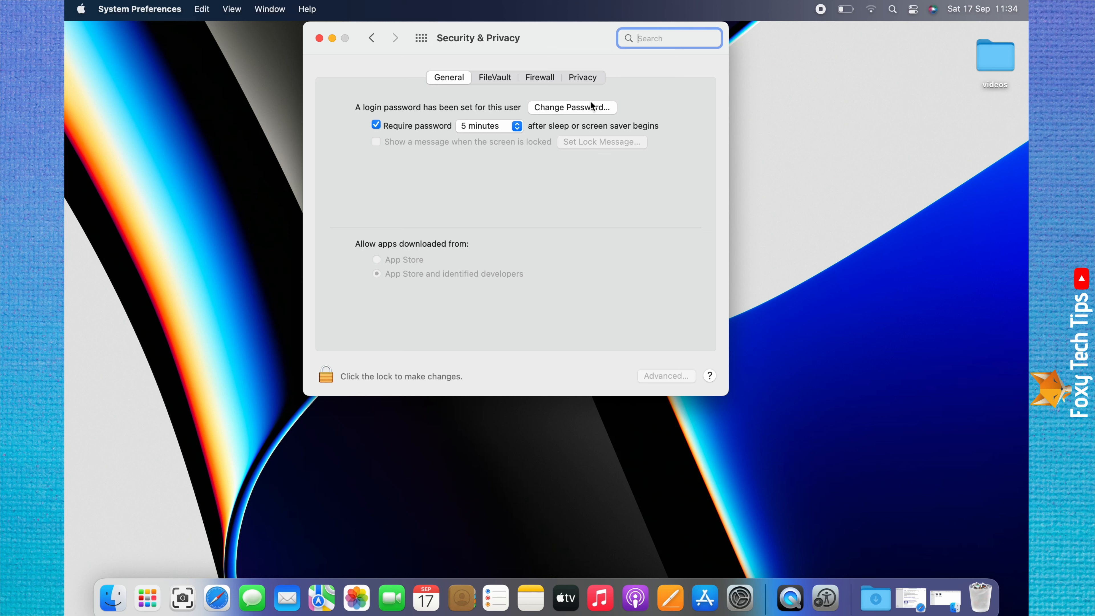
mouse_move(602, 77)
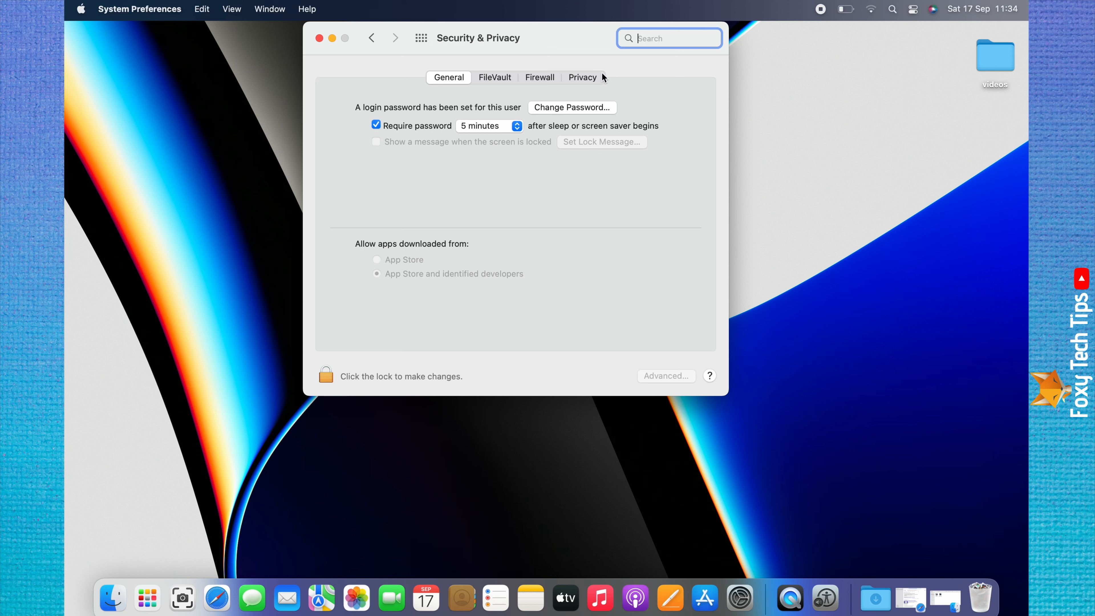
mouse_move(581, 85)
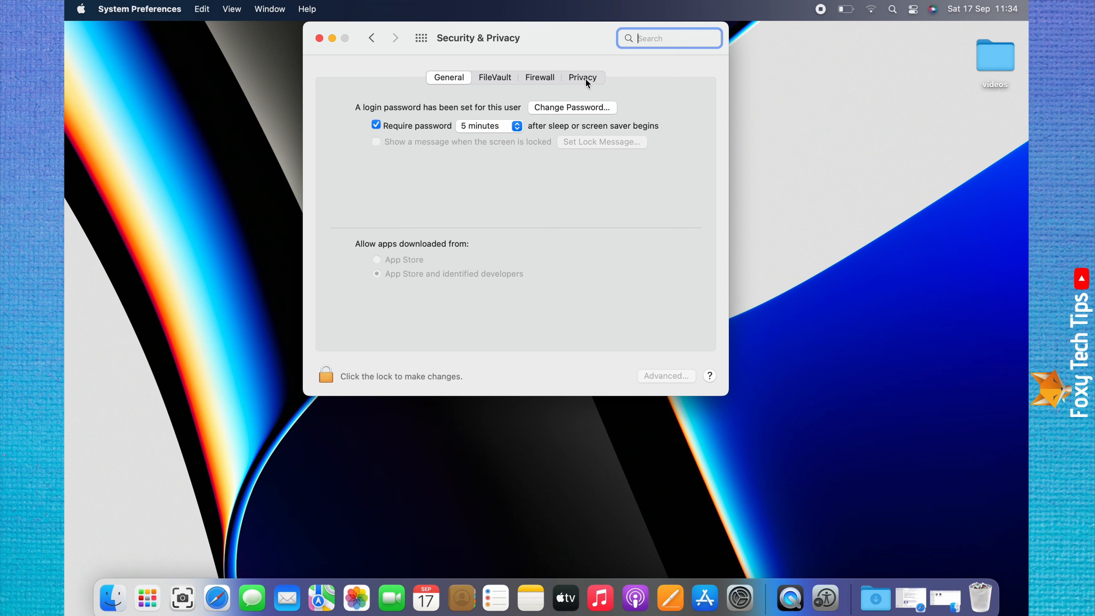
Switch Security & Privacy to its Privacy permissions view.
left_click(582, 77)
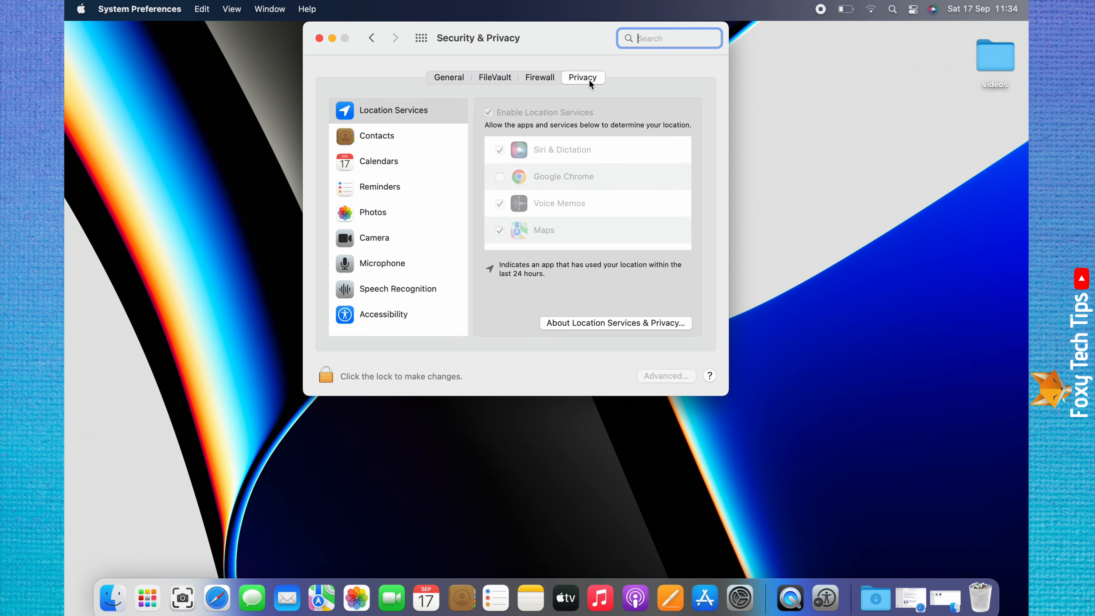
mouse_move(398, 202)
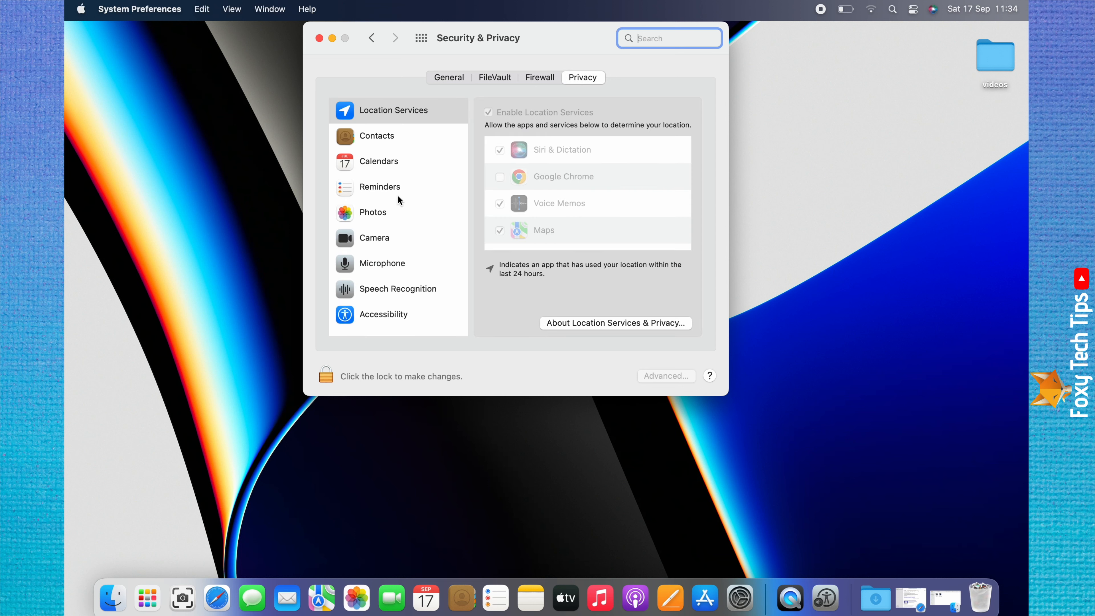
mouse_move(371, 206)
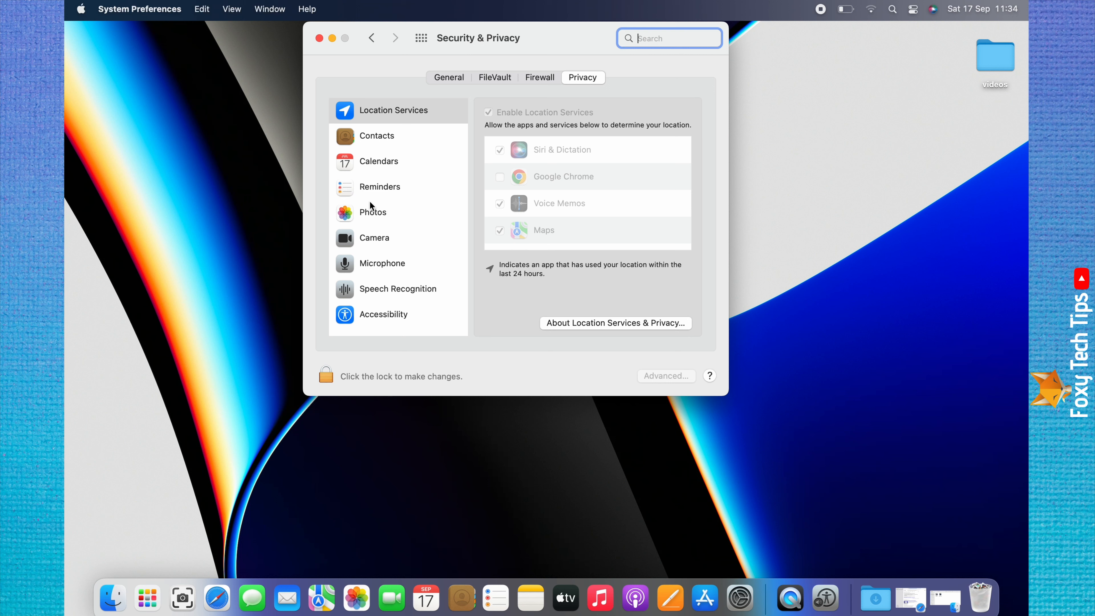
mouse_move(377, 243)
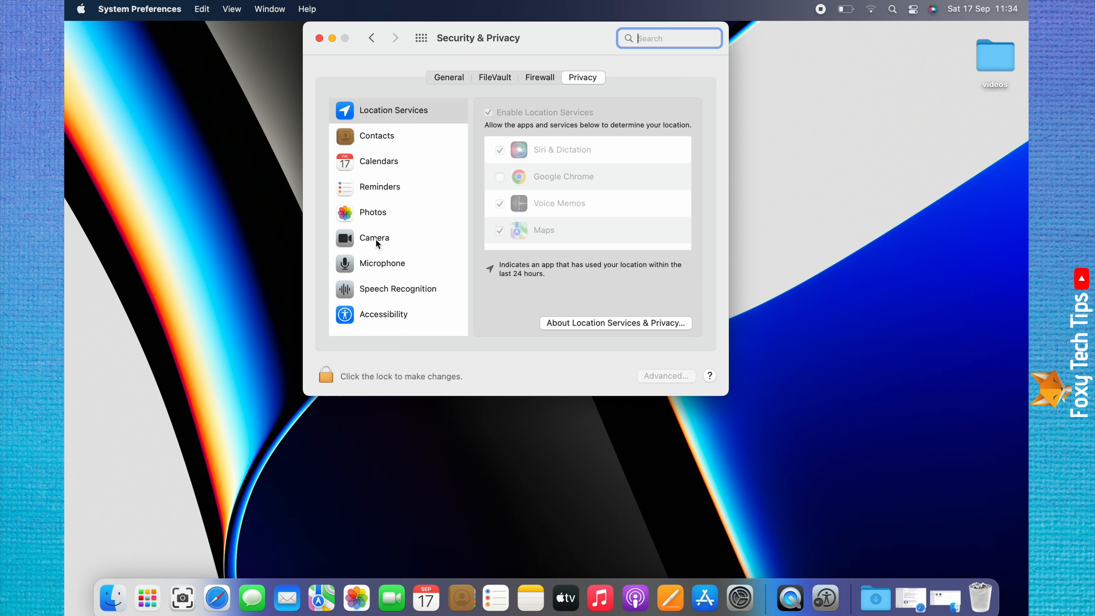
Under Camera, uncheck OnCue so it loses camera access.
left_click(373, 238)
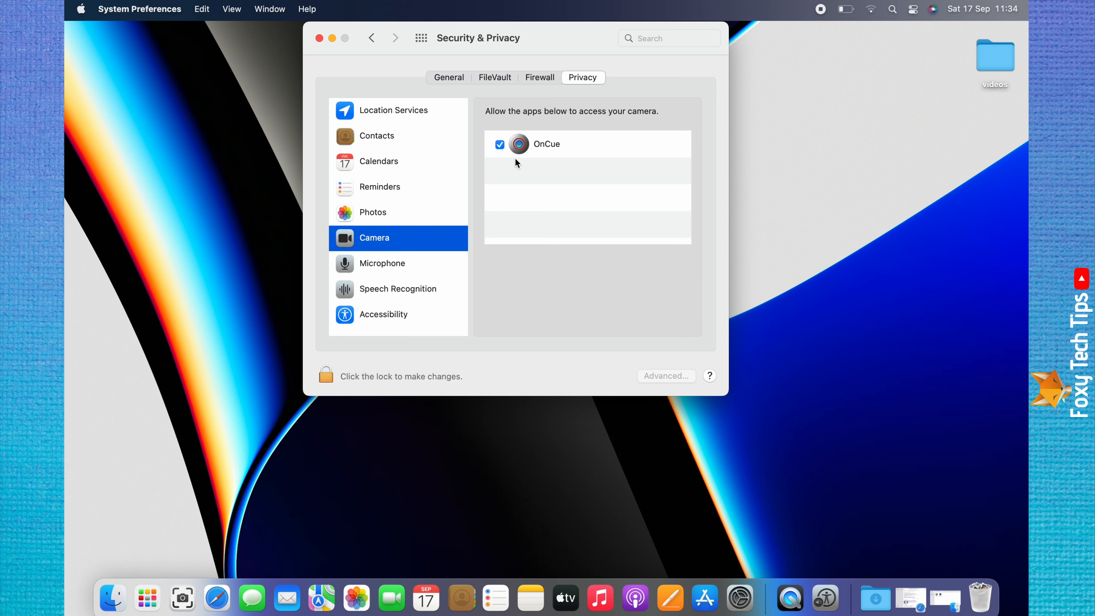
mouse_move(538, 158)
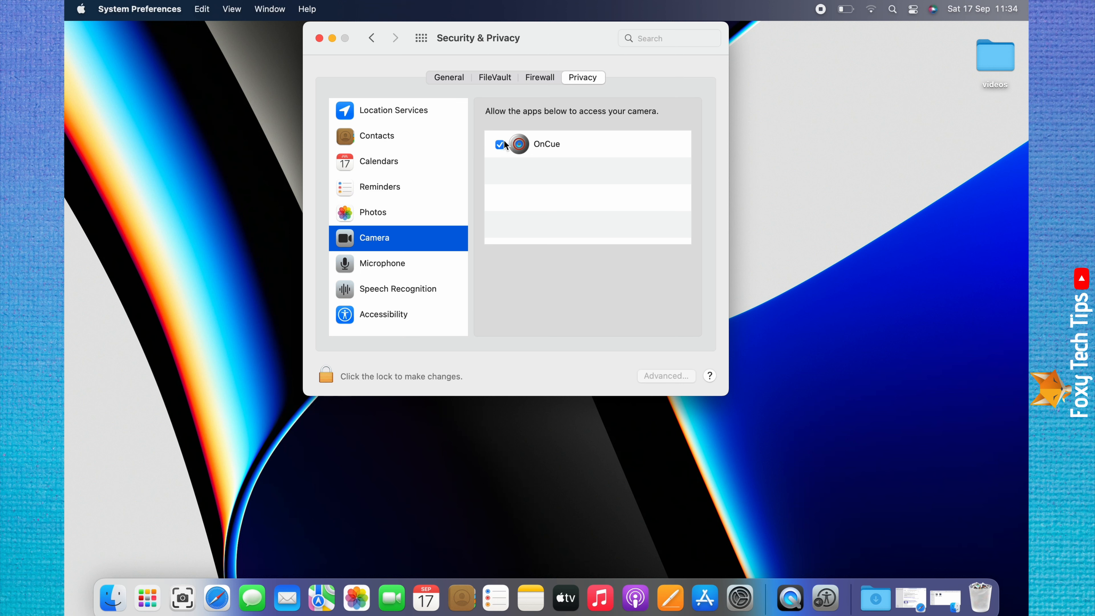
left_click(500, 144)
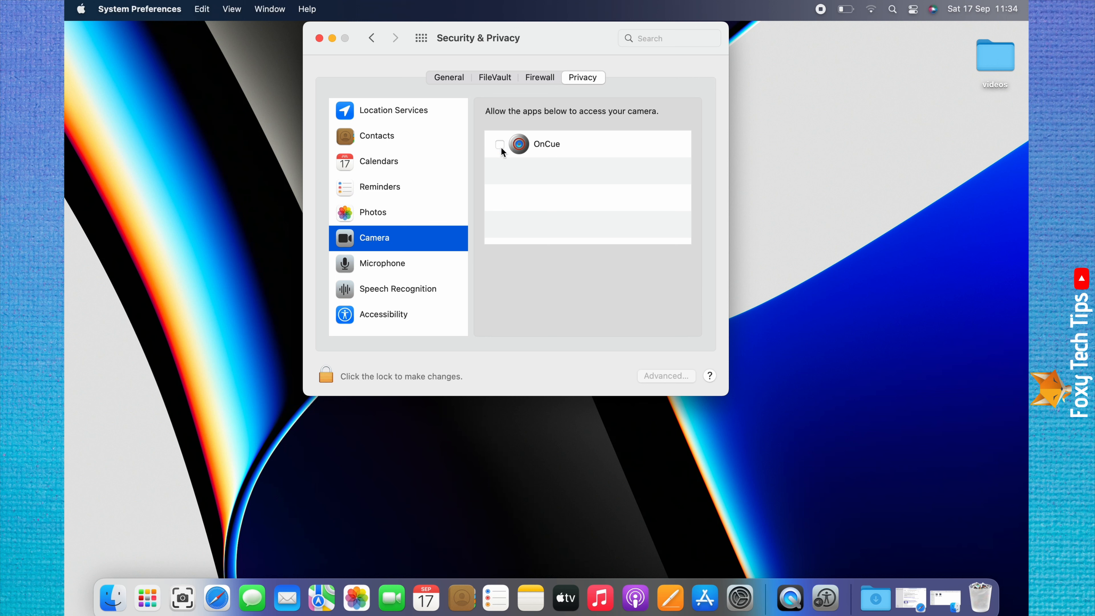
mouse_move(357, 273)
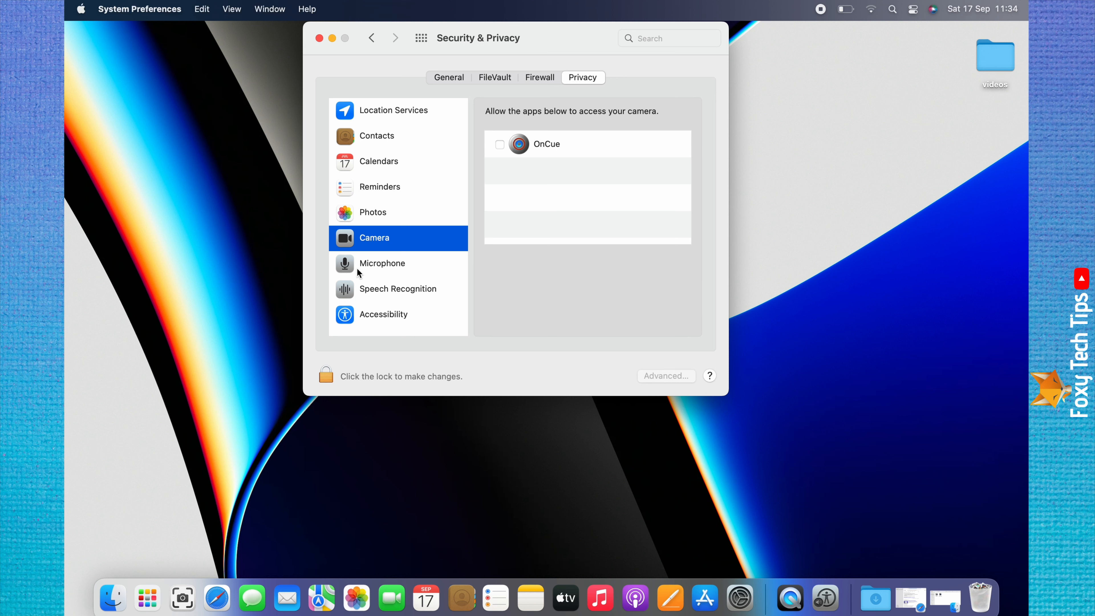
Under Microphone, uncheck OnCue, then close the System Preferences window.
left_click(382, 264)
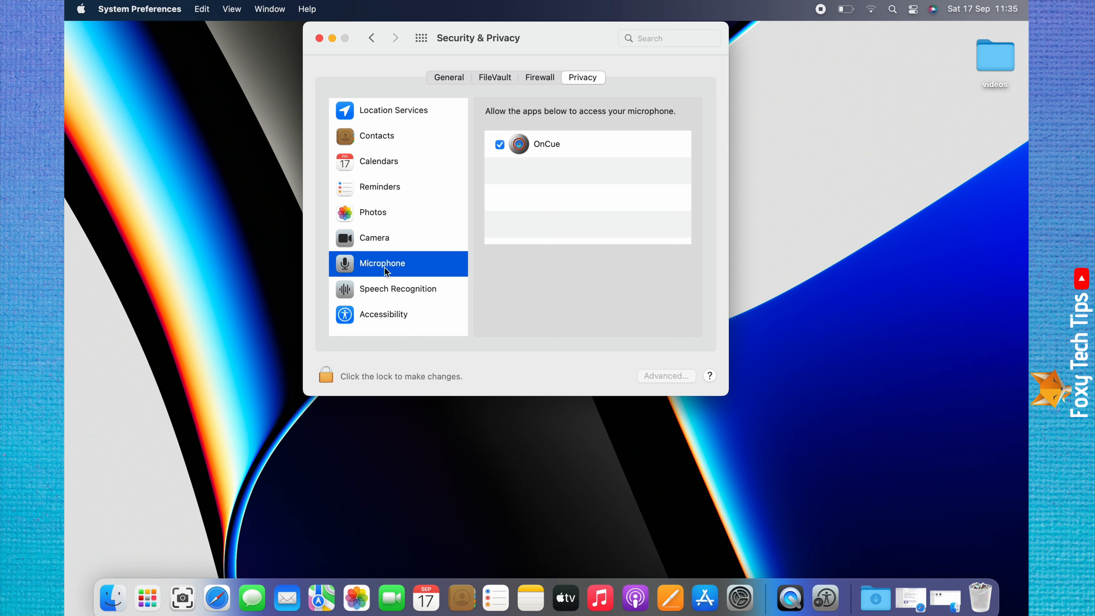
mouse_move(536, 152)
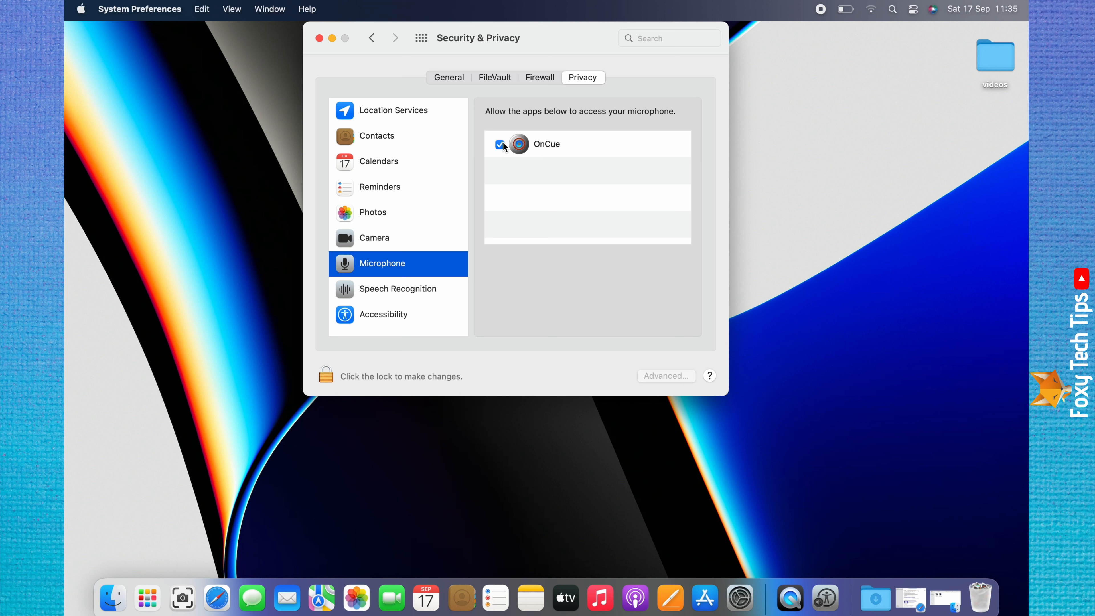
left_click(501, 144)
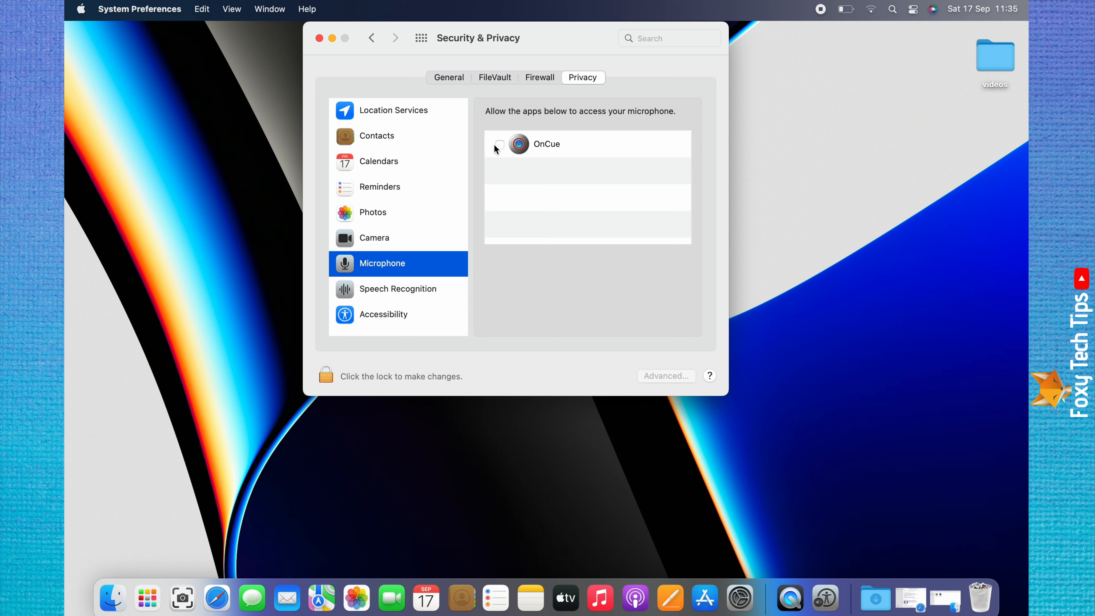
mouse_move(564, 150)
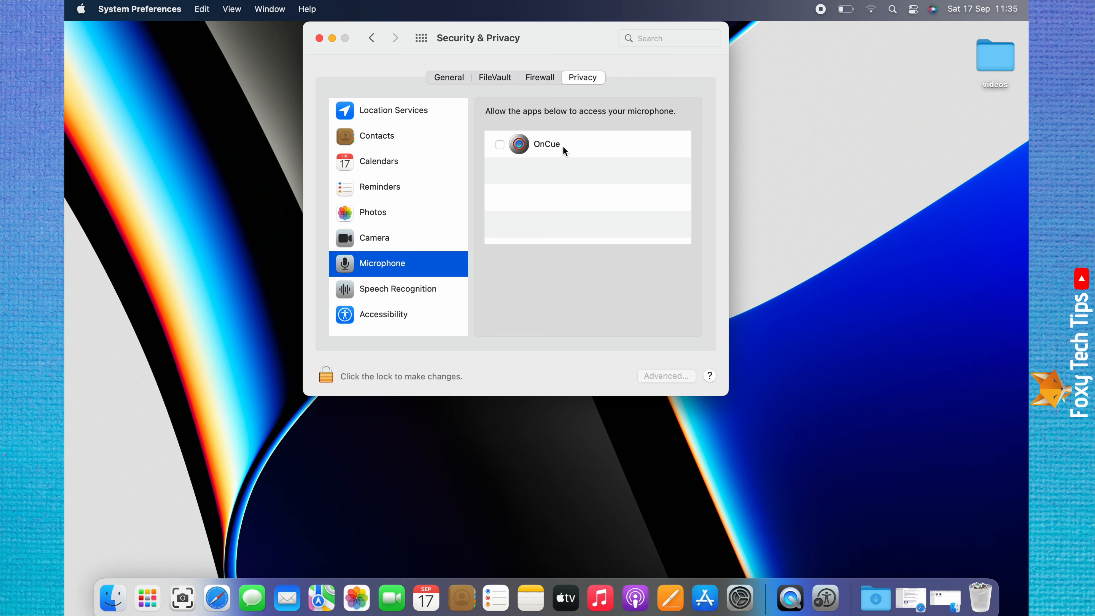
mouse_move(325, 43)
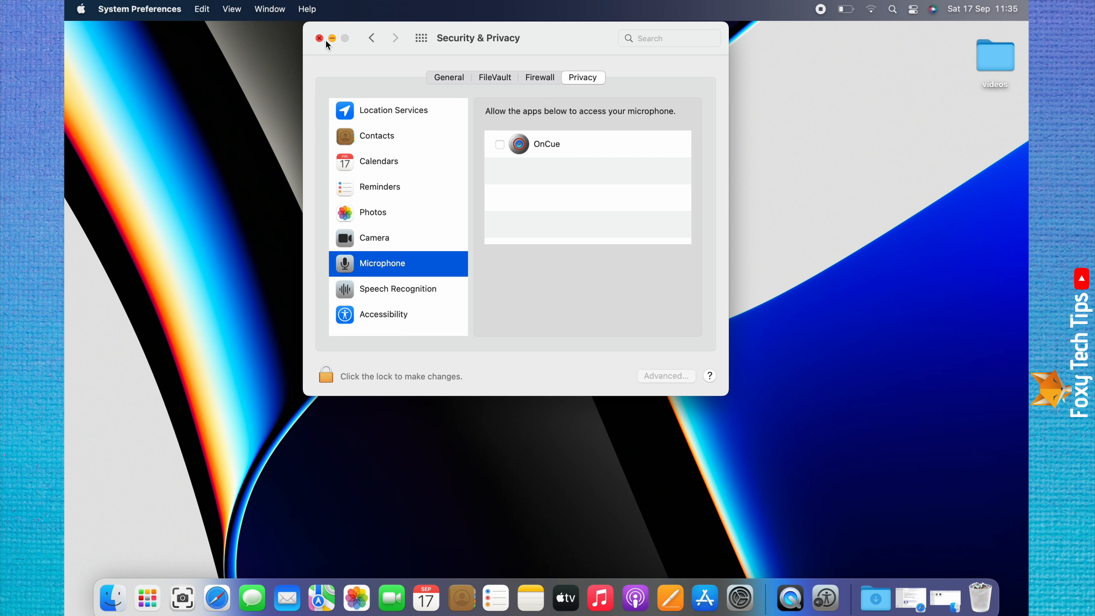
left_click(319, 38)
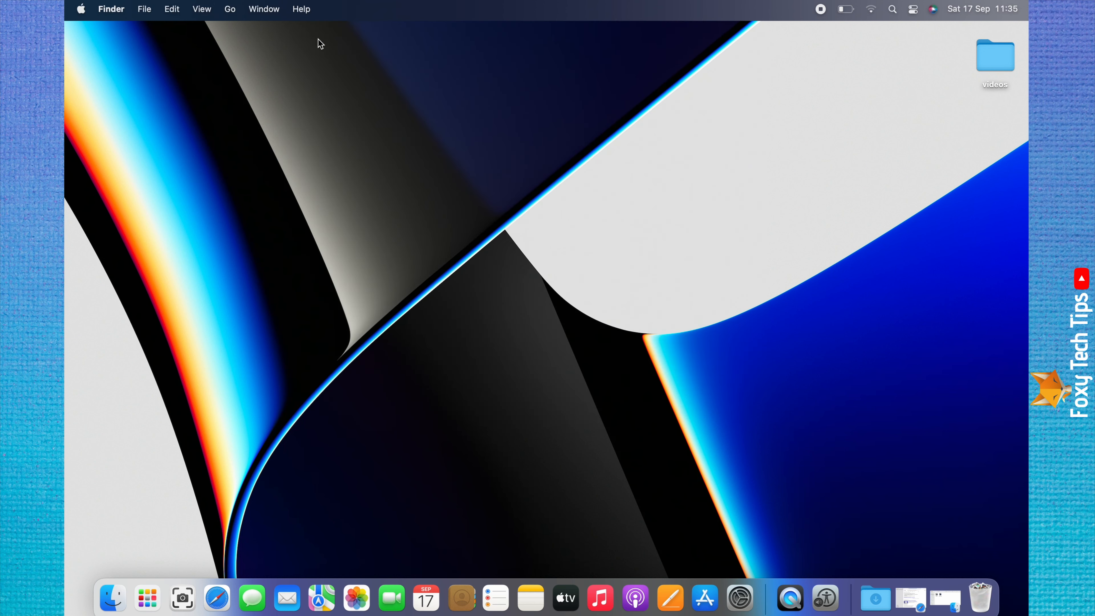